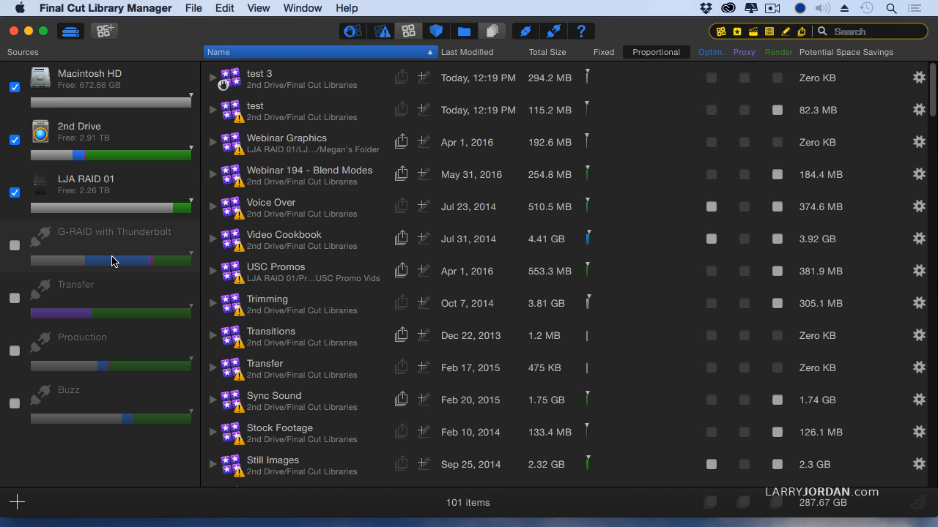
mouse_move(119, 247)
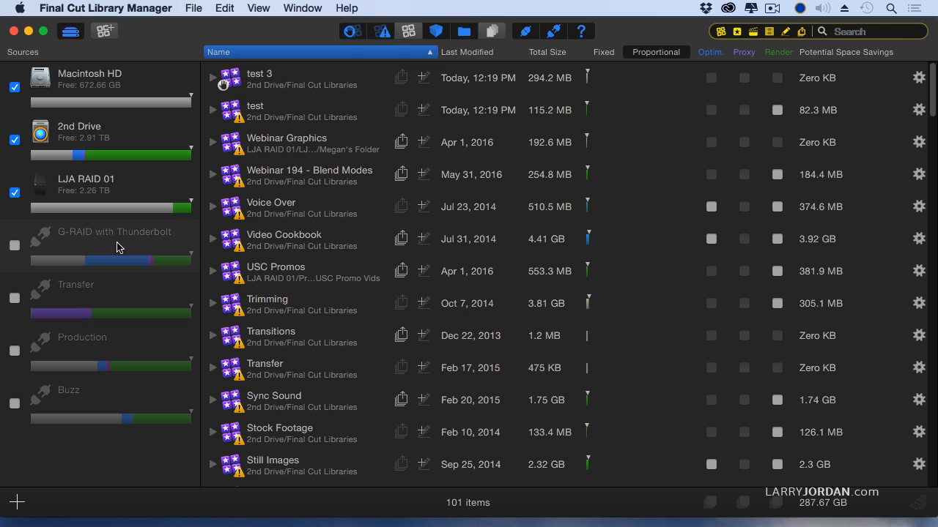
mouse_move(82, 78)
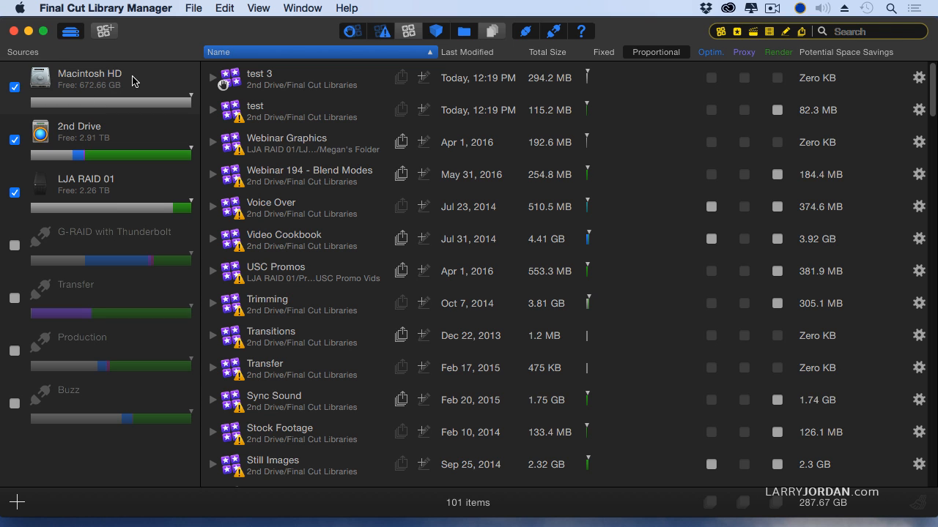
mouse_move(121, 248)
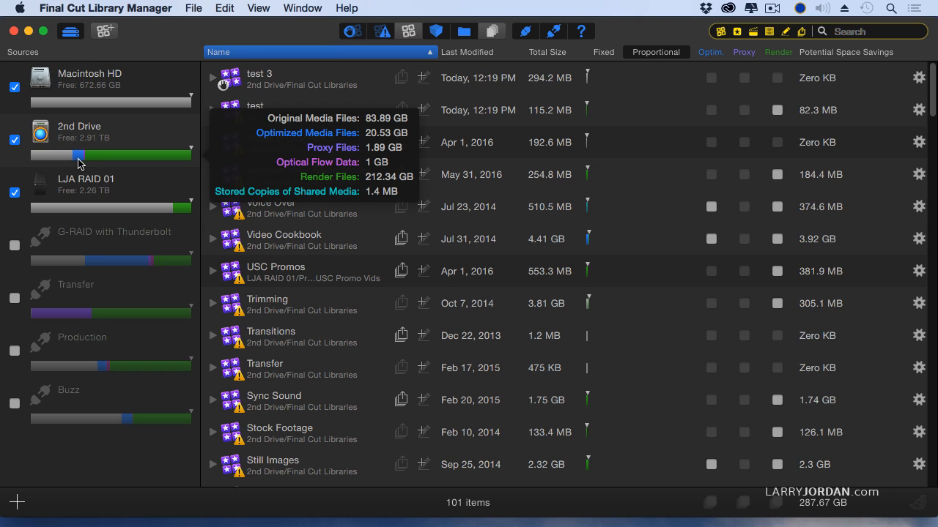
mouse_move(83, 162)
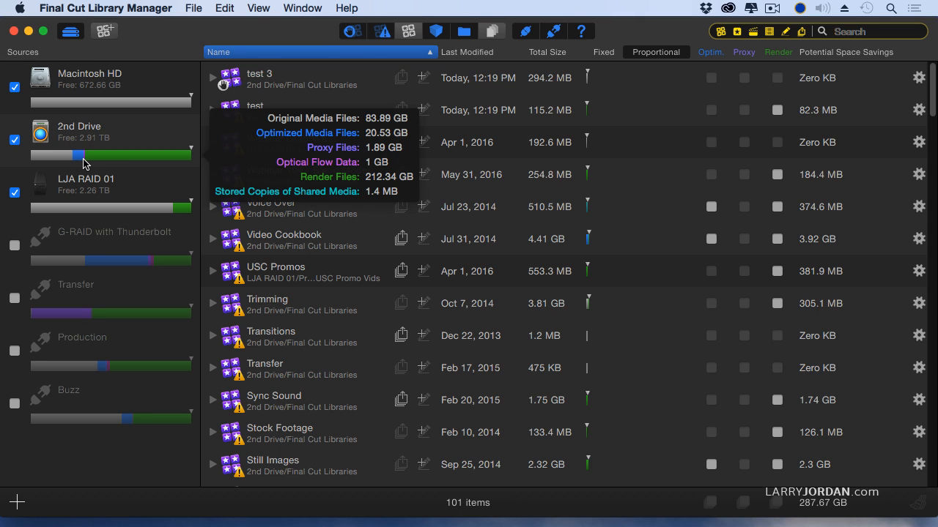
mouse_move(125, 159)
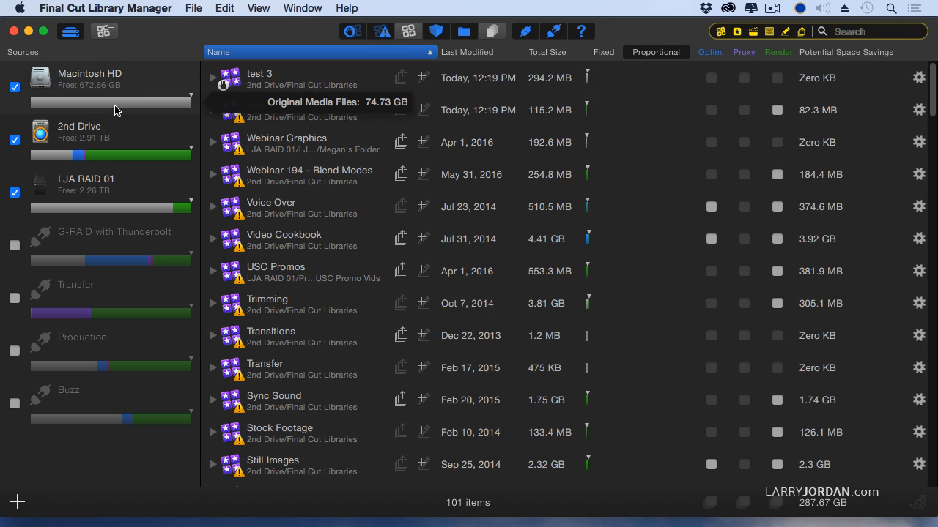
mouse_move(121, 103)
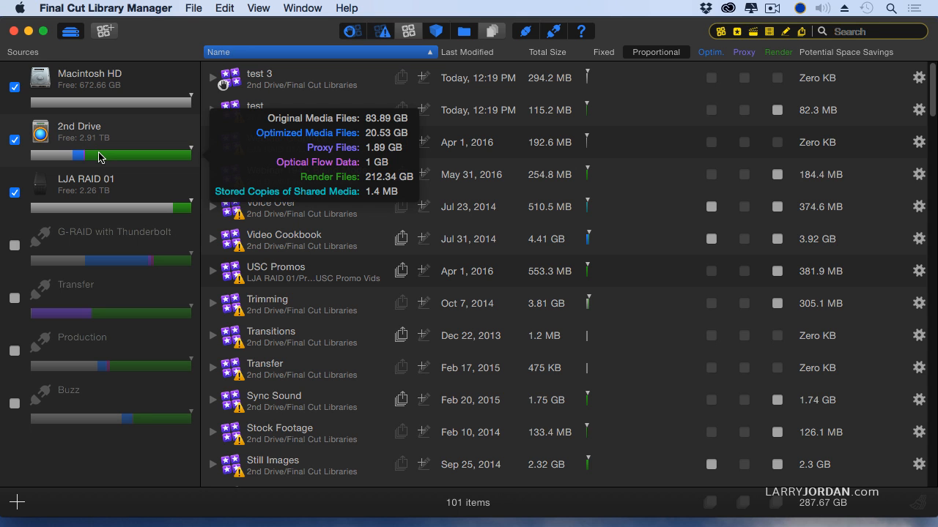
mouse_move(542, 253)
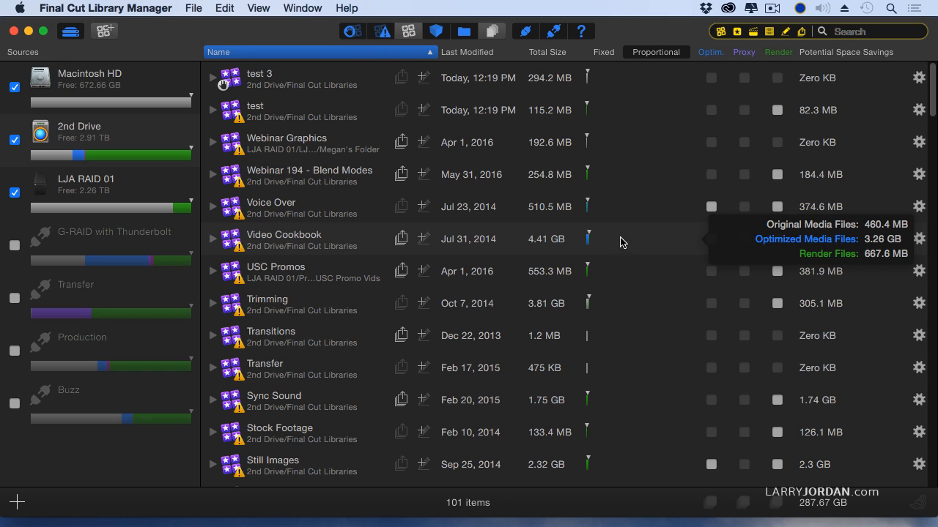
mouse_move(334, 194)
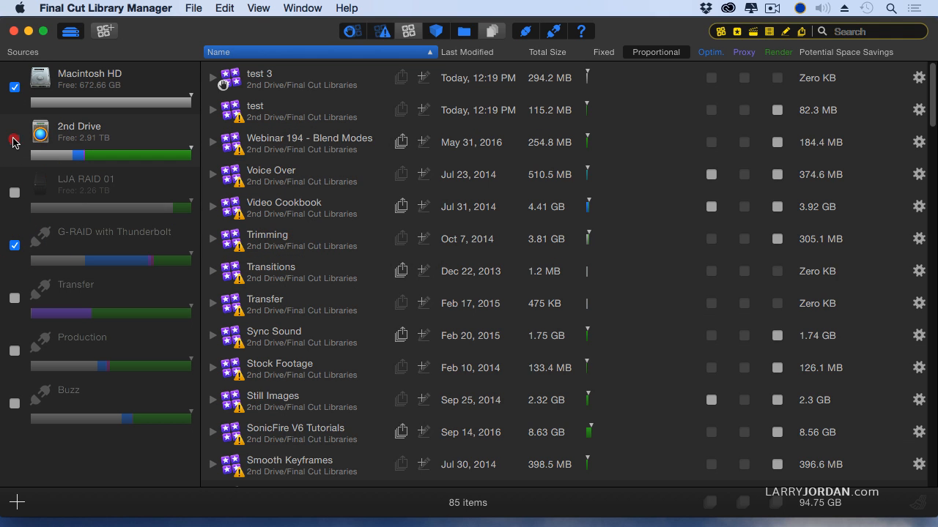
- Adjust the listed source drives so only LJA RAID 01 libraries are shown
click(14, 245)
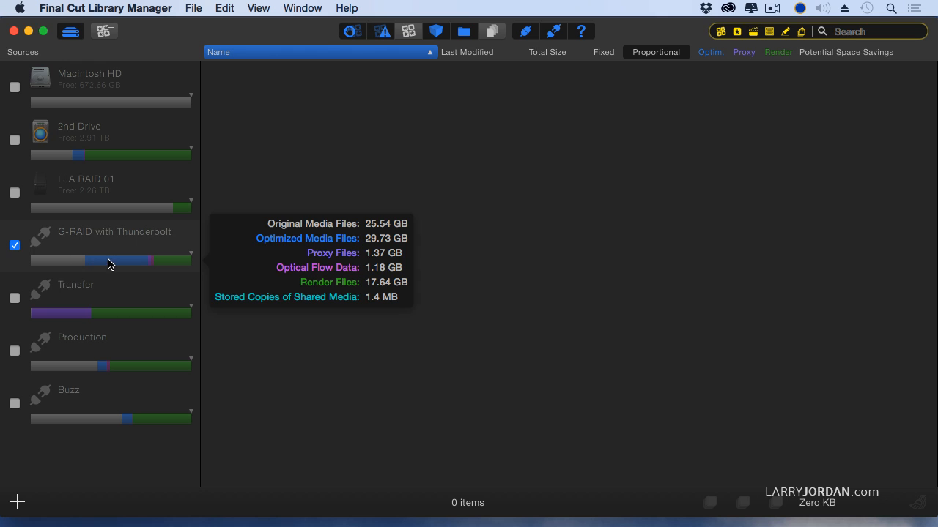
mouse_move(160, 247)
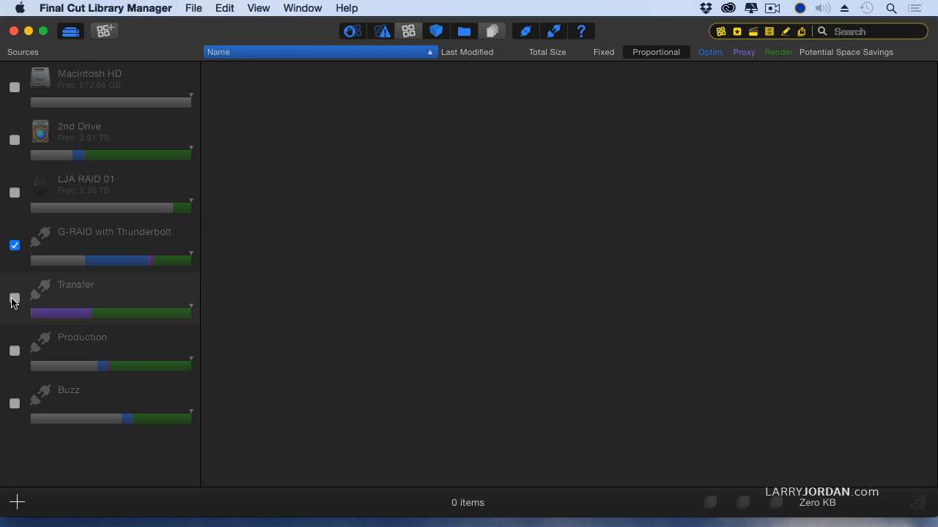
click(15, 298)
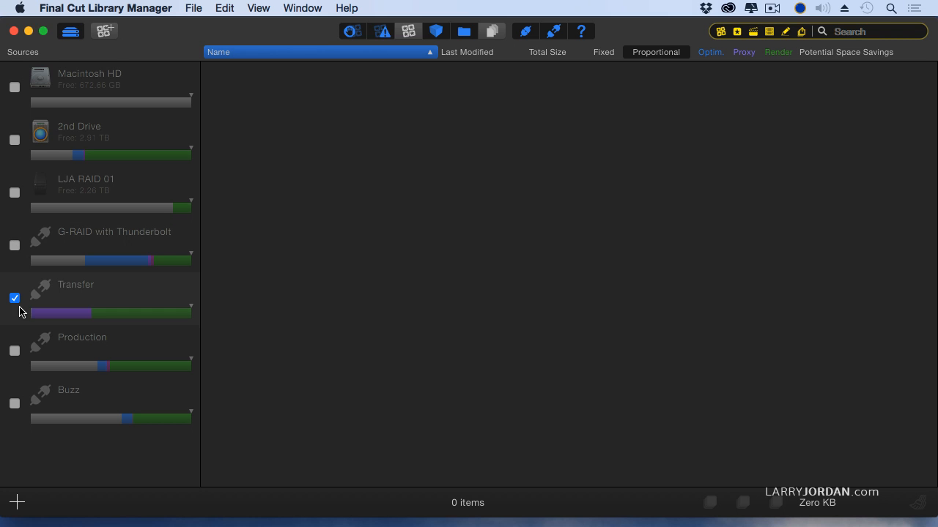
click(15, 88)
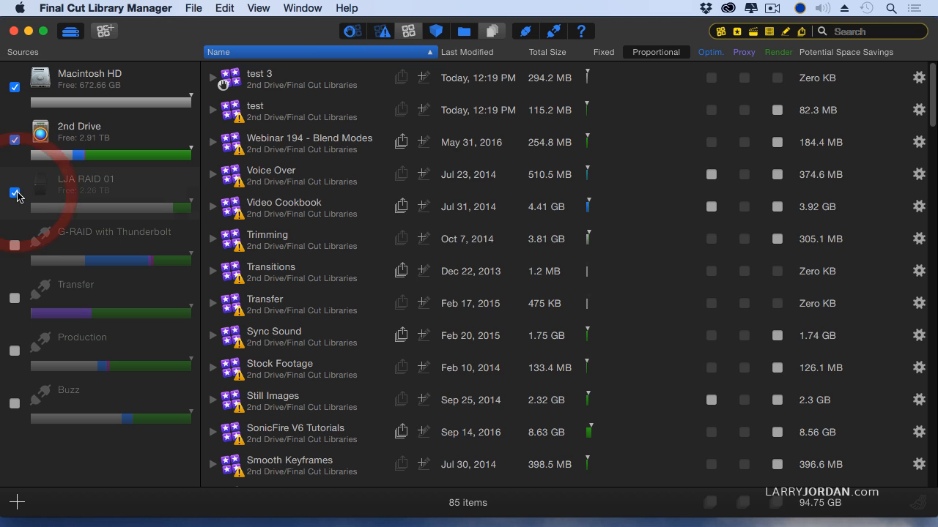
click(15, 194)
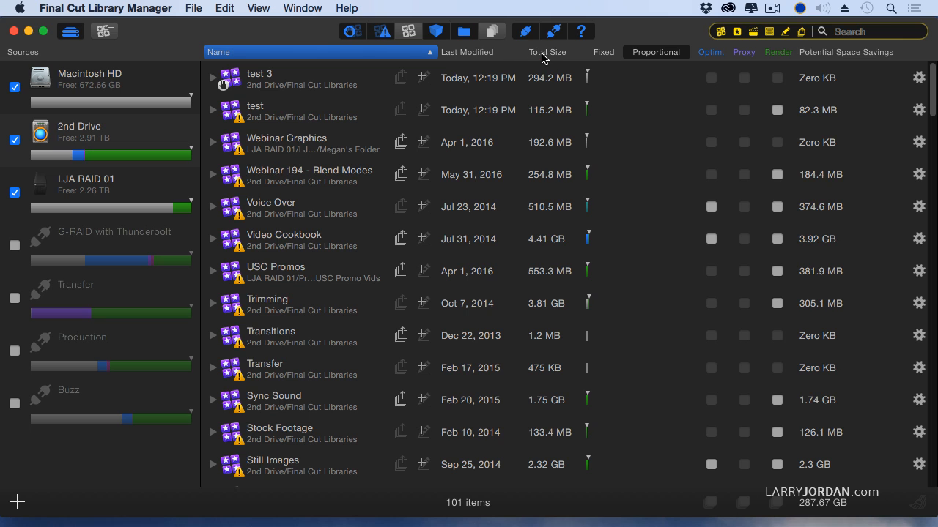
- Sort libraries largest-first by total size and mark render files of the two largest Buzz Showbed libraries
click(547, 52)
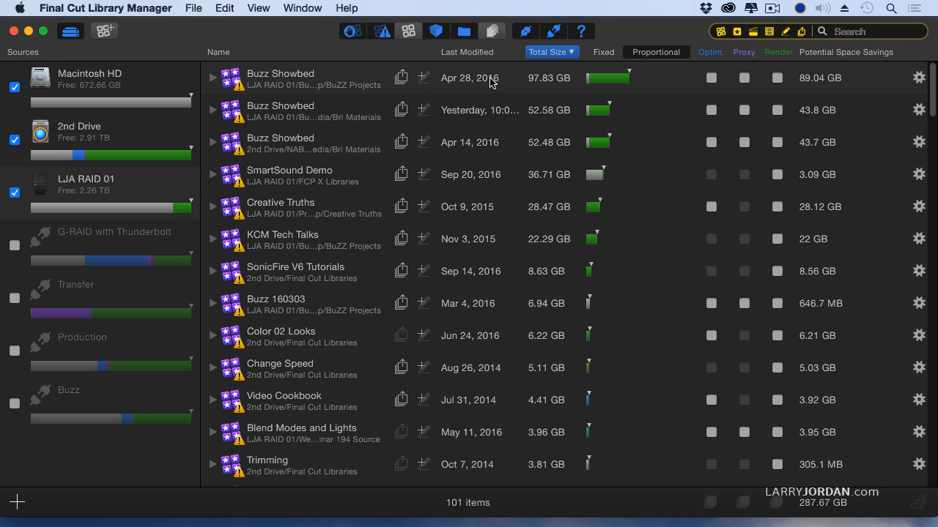
mouse_move(312, 95)
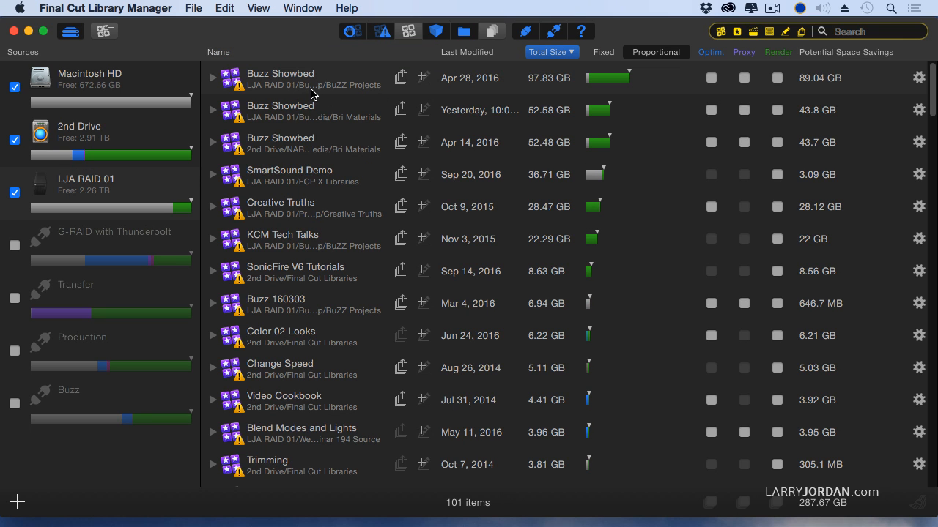
mouse_move(469, 94)
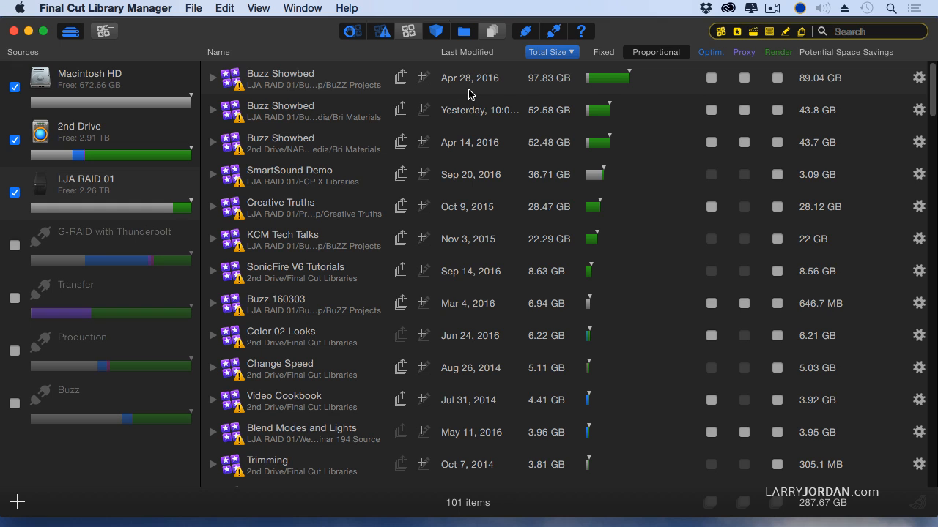
mouse_move(550, 95)
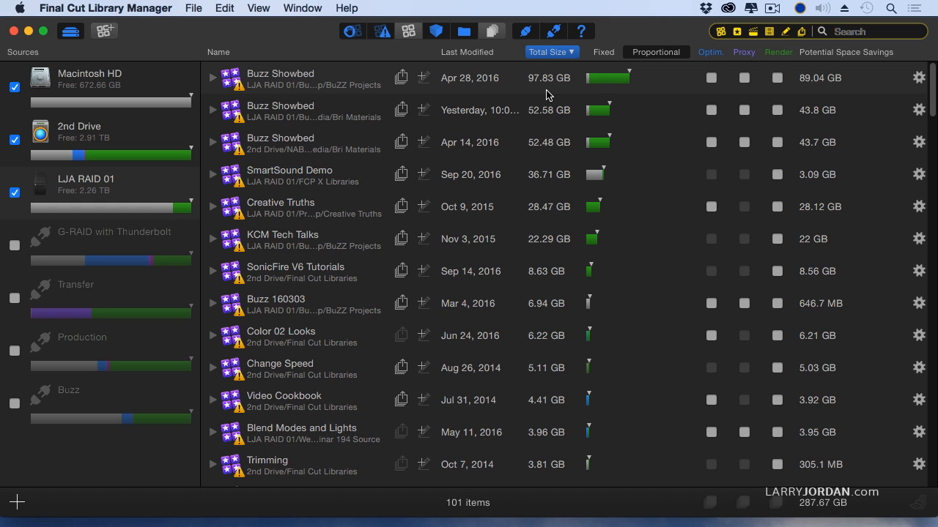
mouse_move(608, 79)
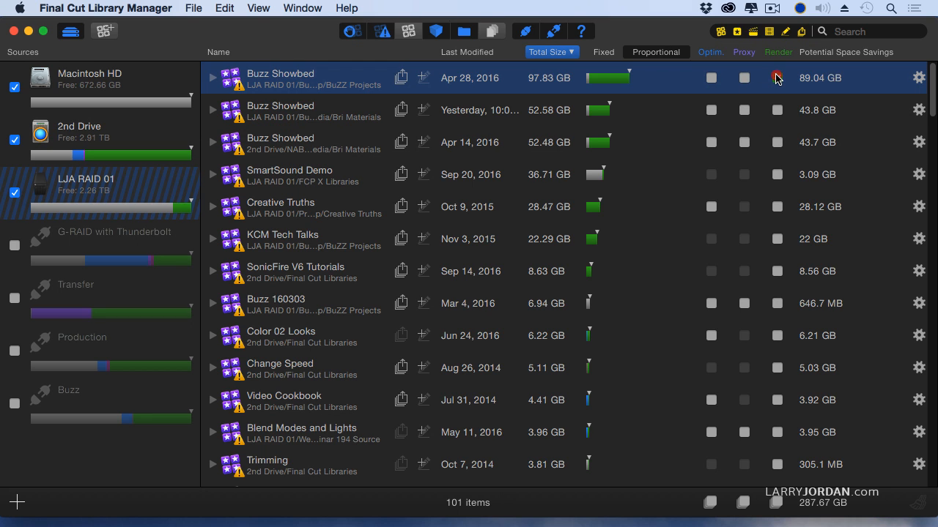
click(776, 78)
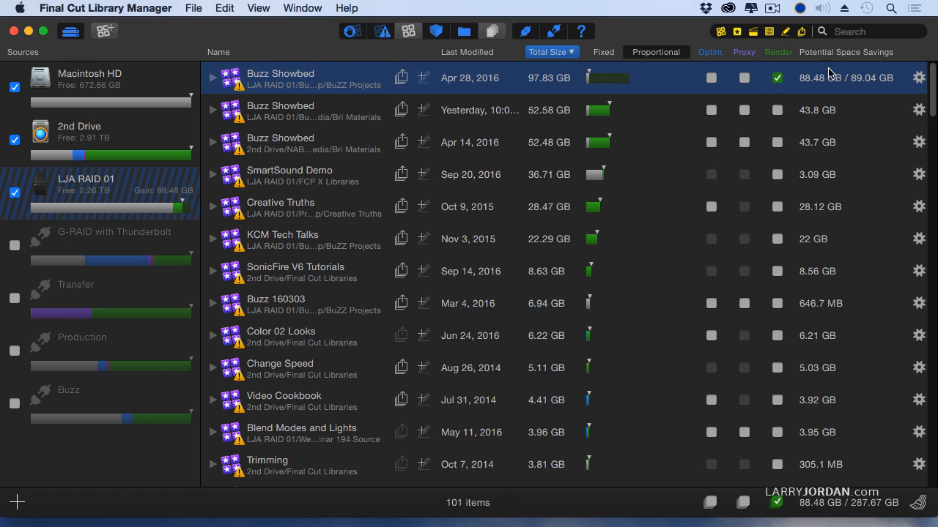
mouse_move(877, 91)
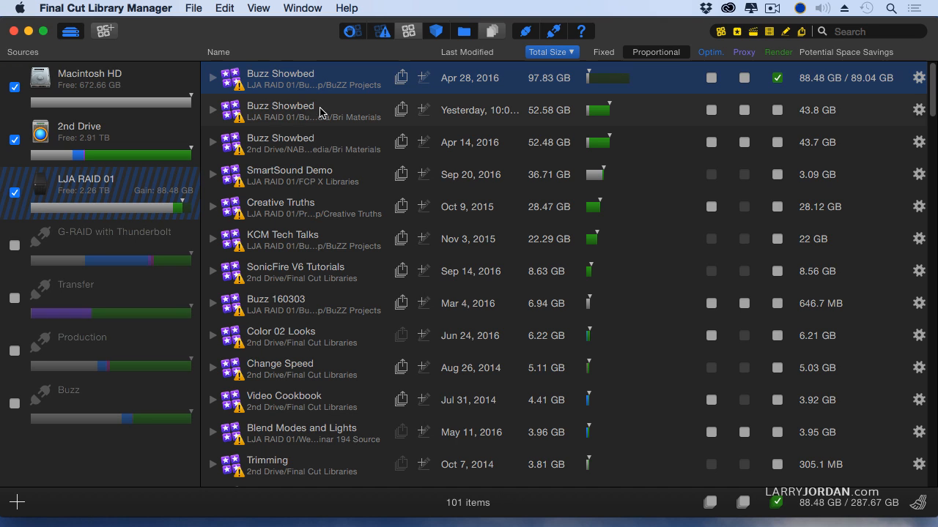
mouse_move(289, 120)
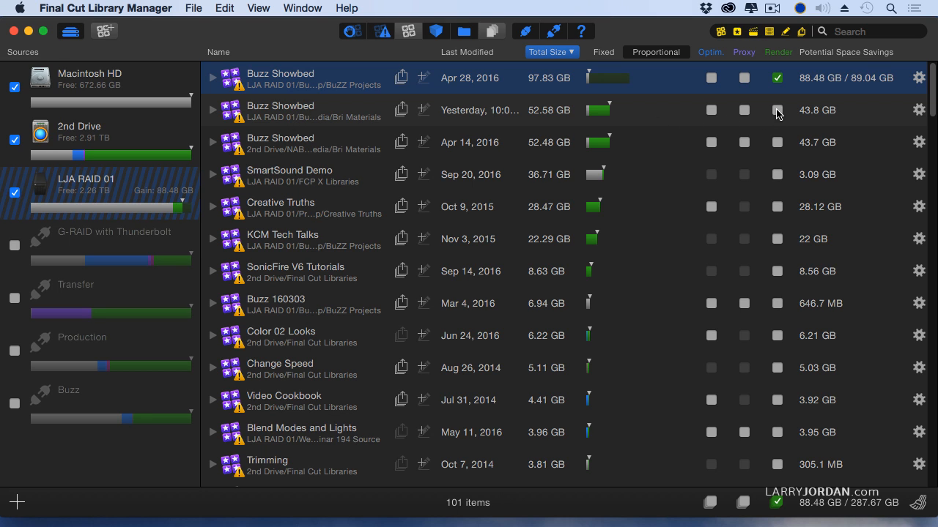
click(777, 110)
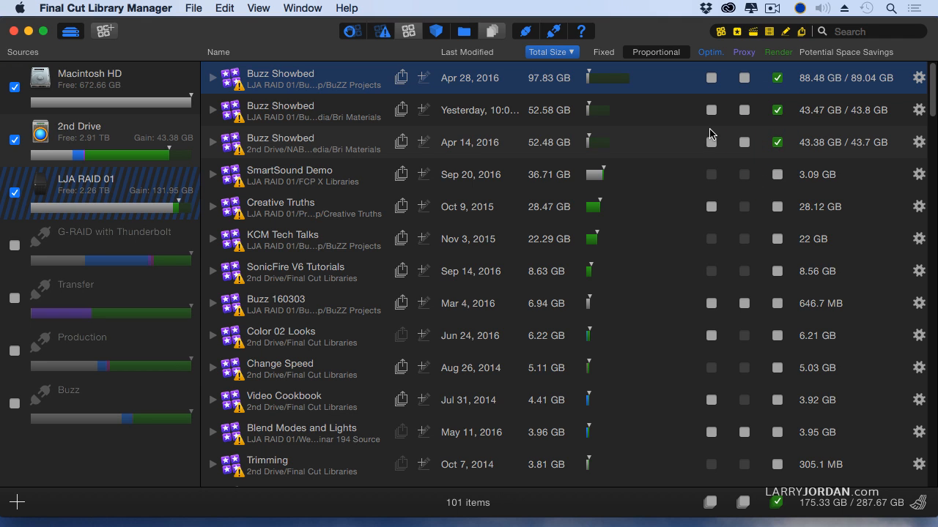
mouse_move(707, 136)
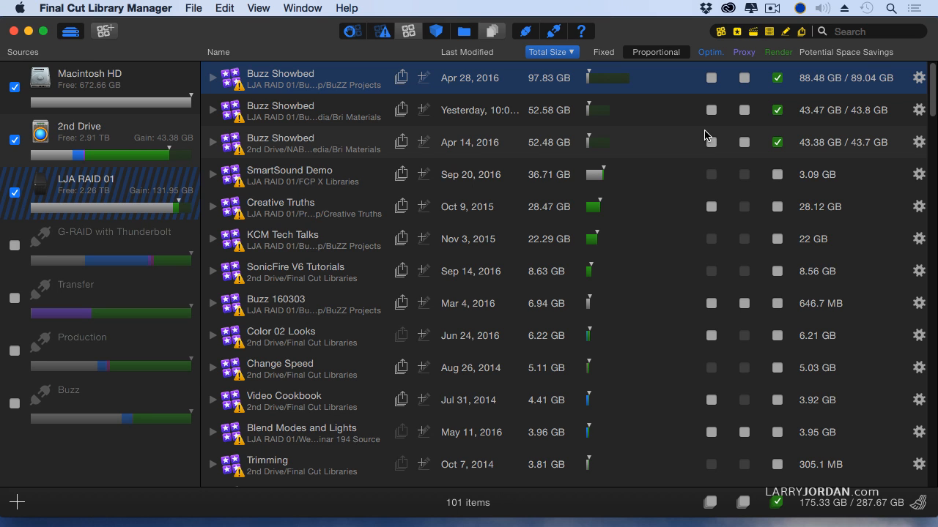
mouse_move(819, 127)
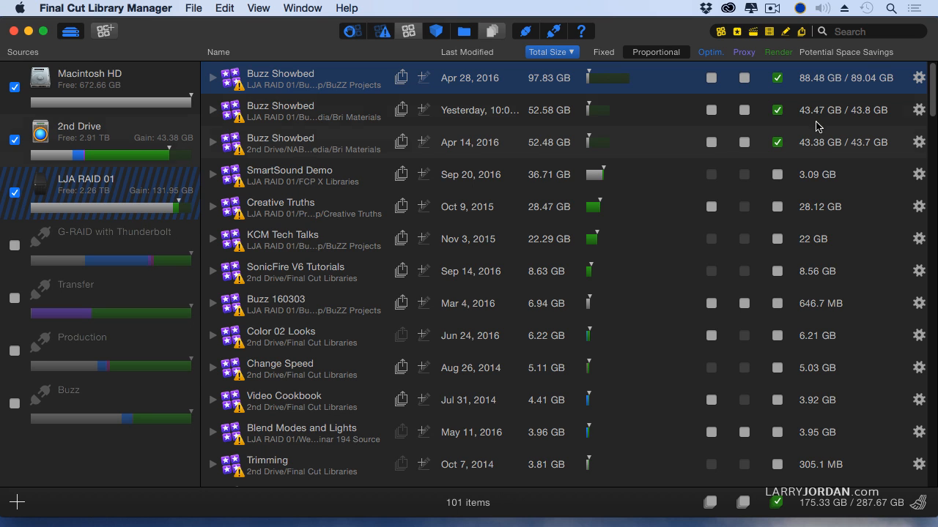
mouse_move(871, 162)
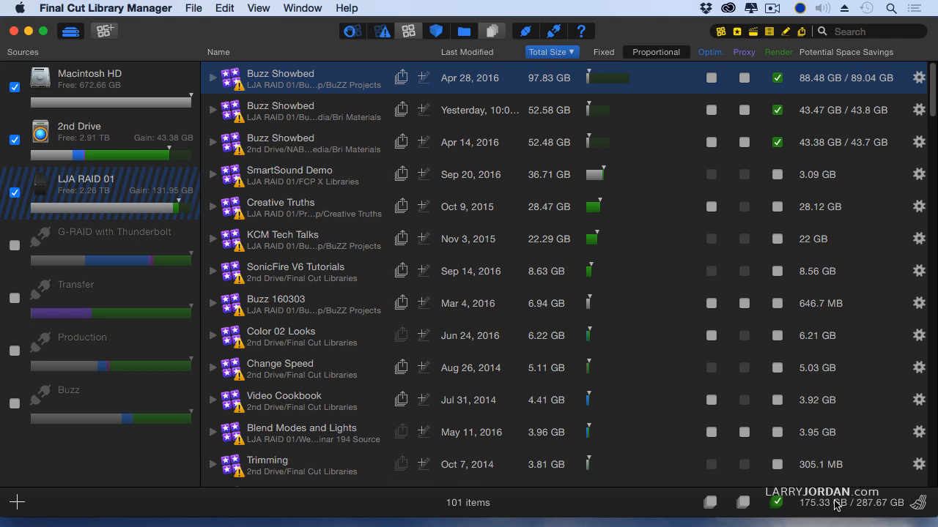
mouse_move(817, 512)
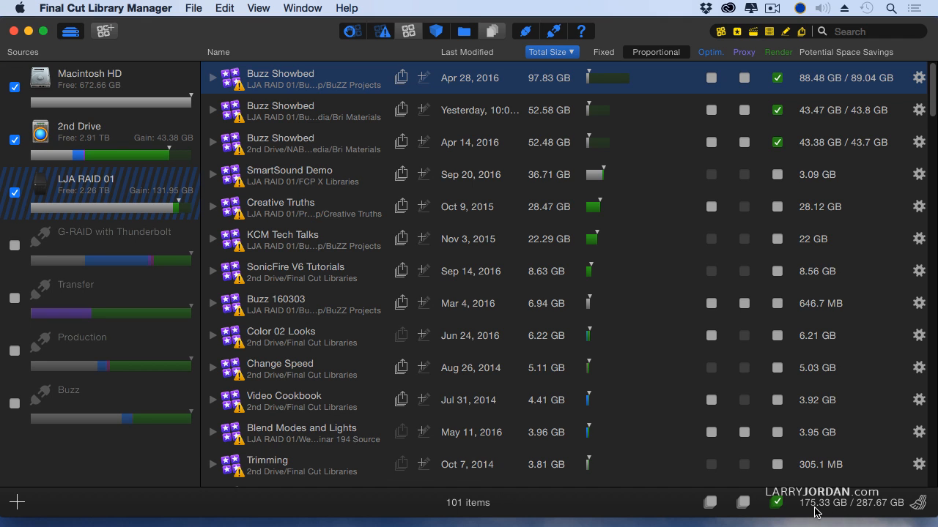
mouse_move(878, 515)
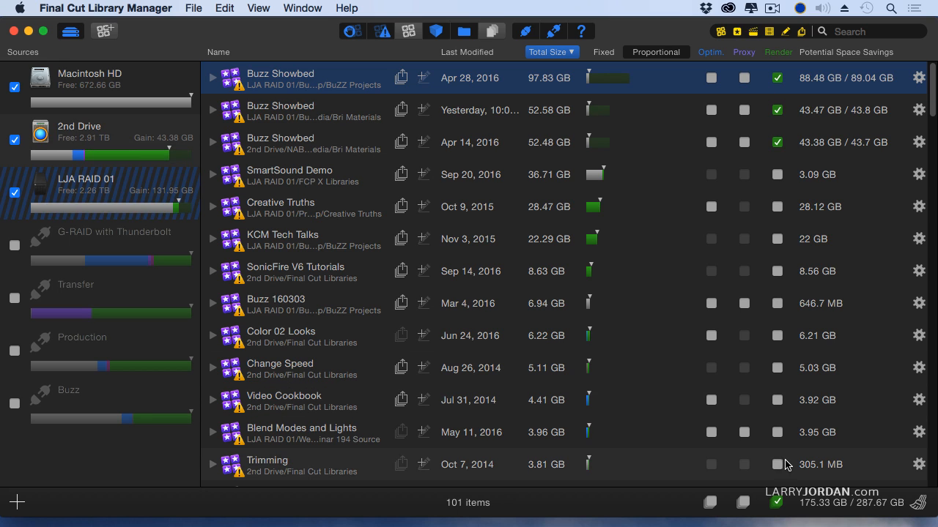
mouse_move(776, 502)
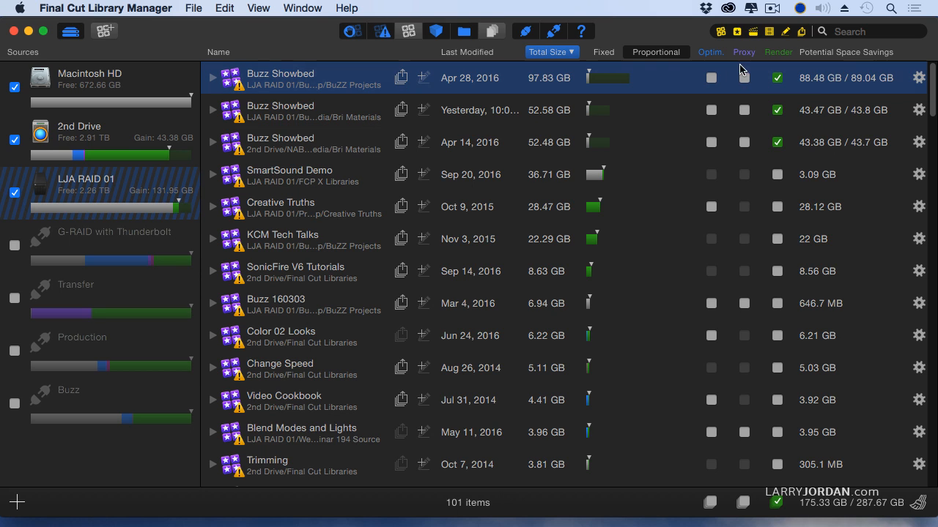
mouse_move(733, 103)
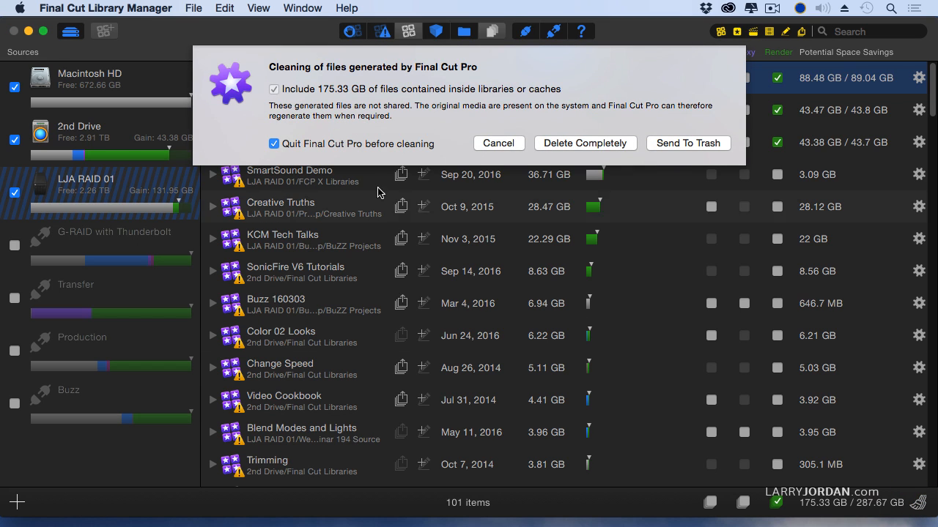
mouse_move(564, 144)
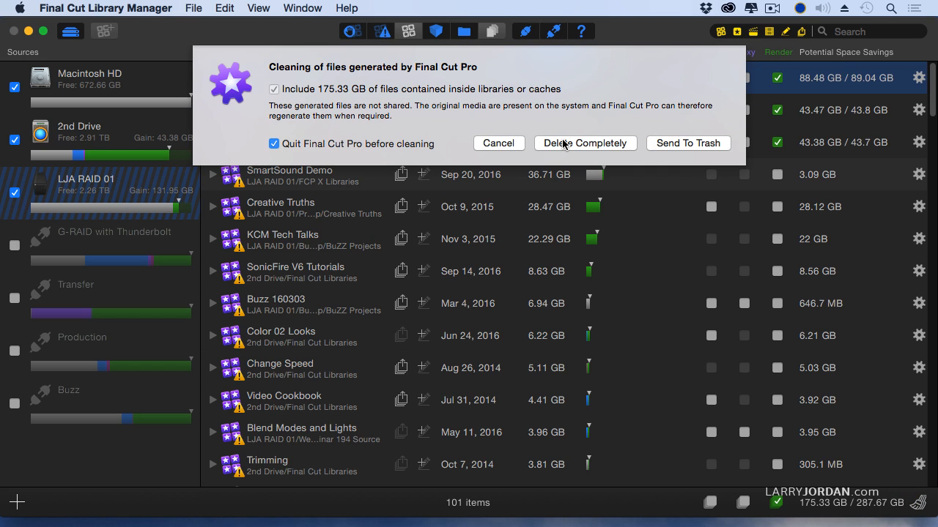
mouse_move(648, 143)
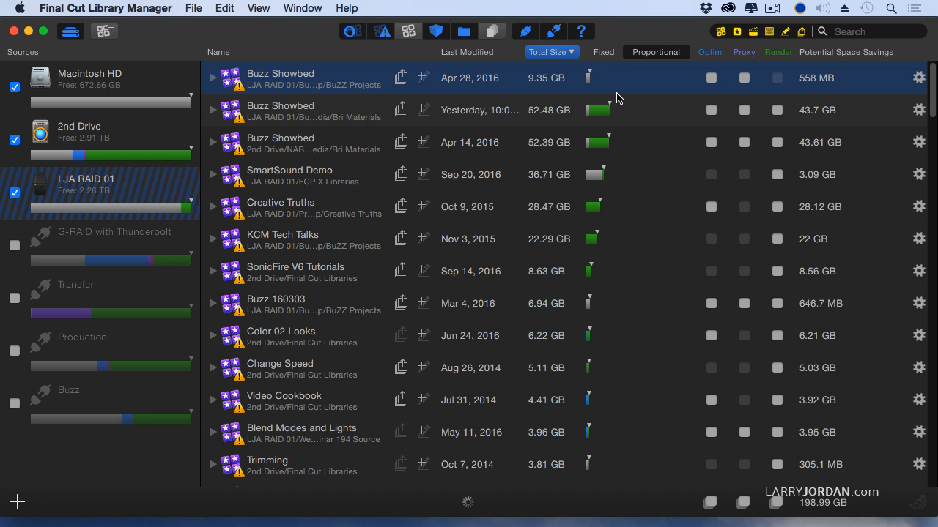
mouse_move(600, 110)
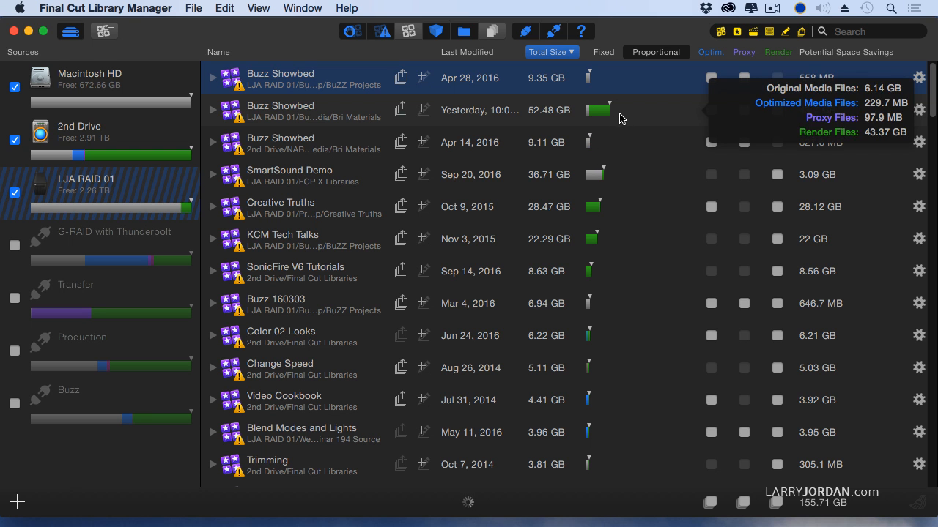